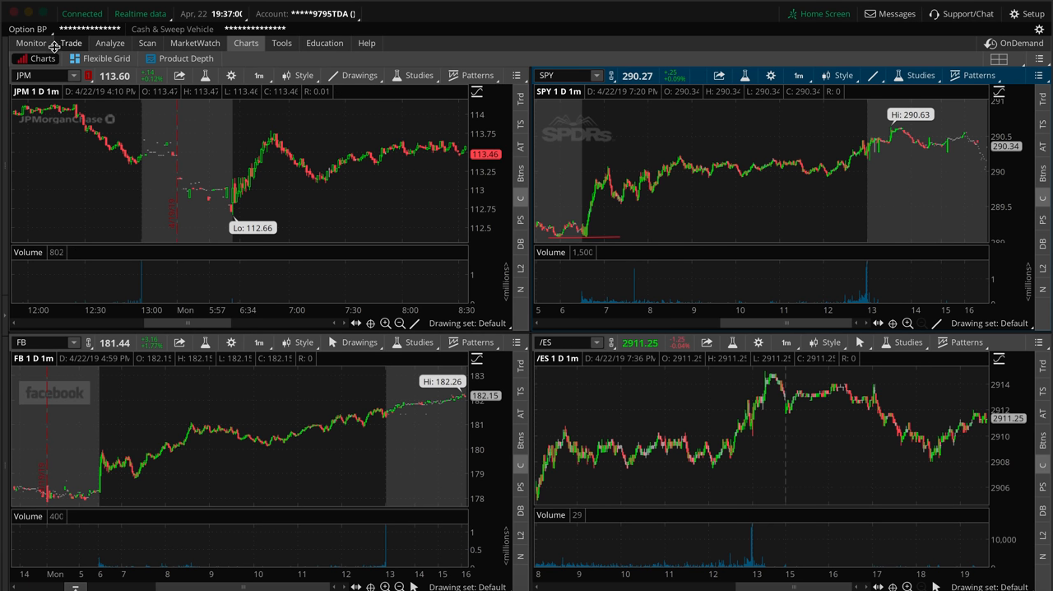
Show the Account Statement trade history with the JPM 26 APR 19 113 call fills.
click(70, 43)
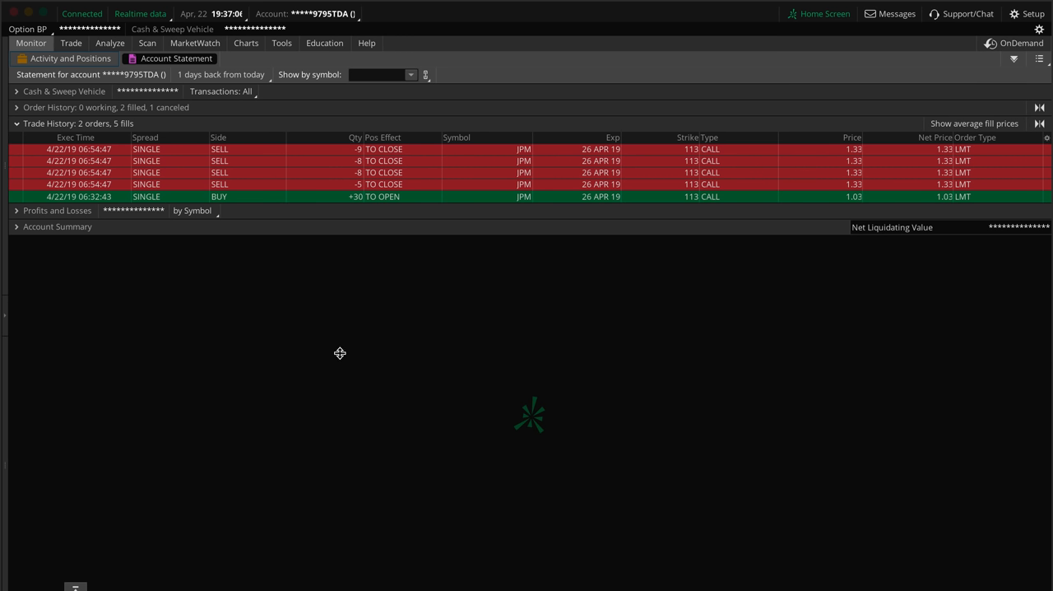
mouse_move(128, 273)
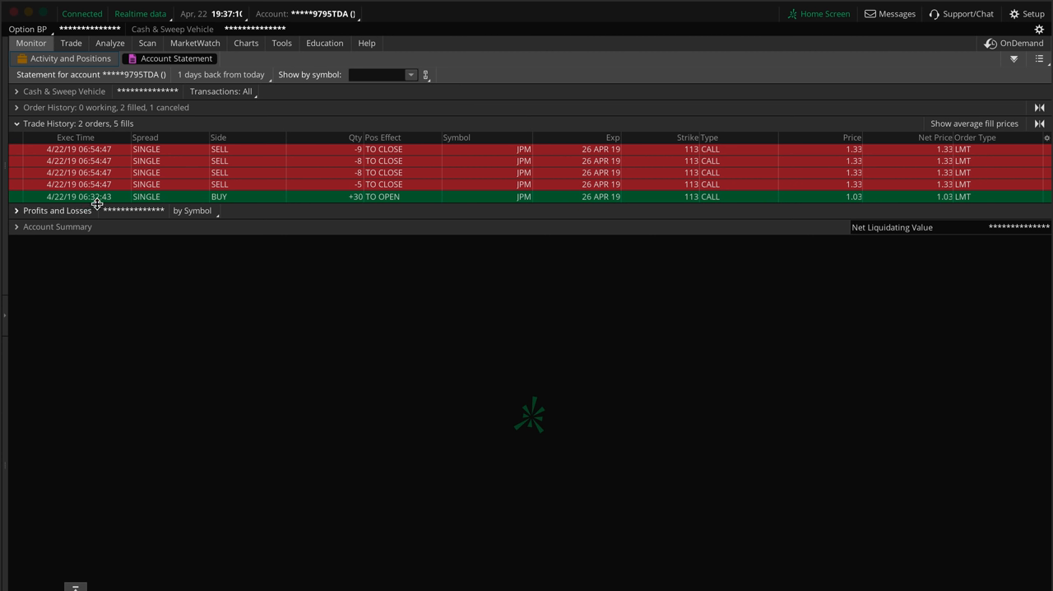
mouse_move(97, 204)
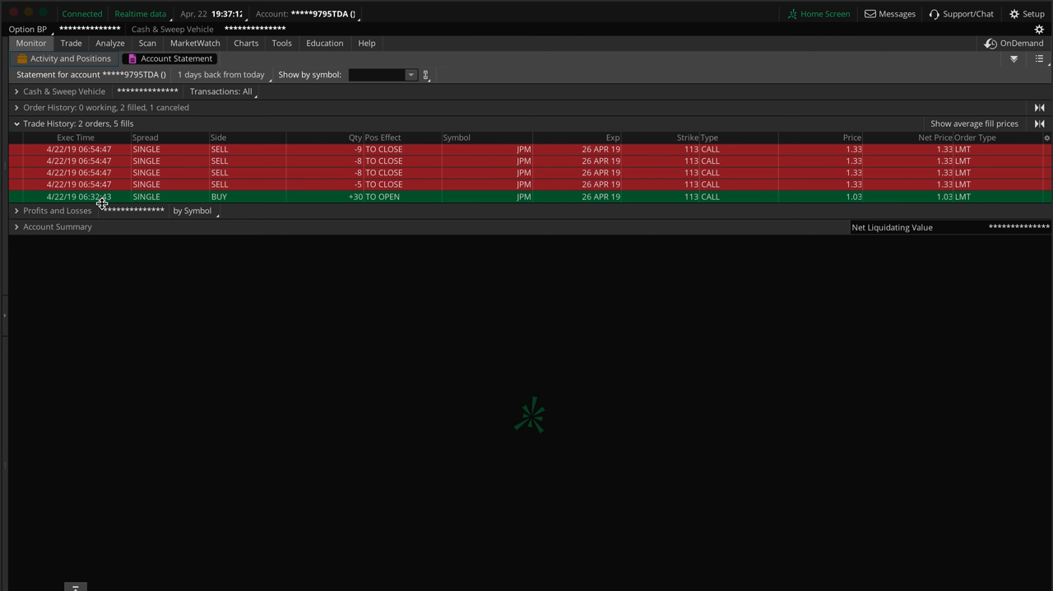
mouse_move(411, 254)
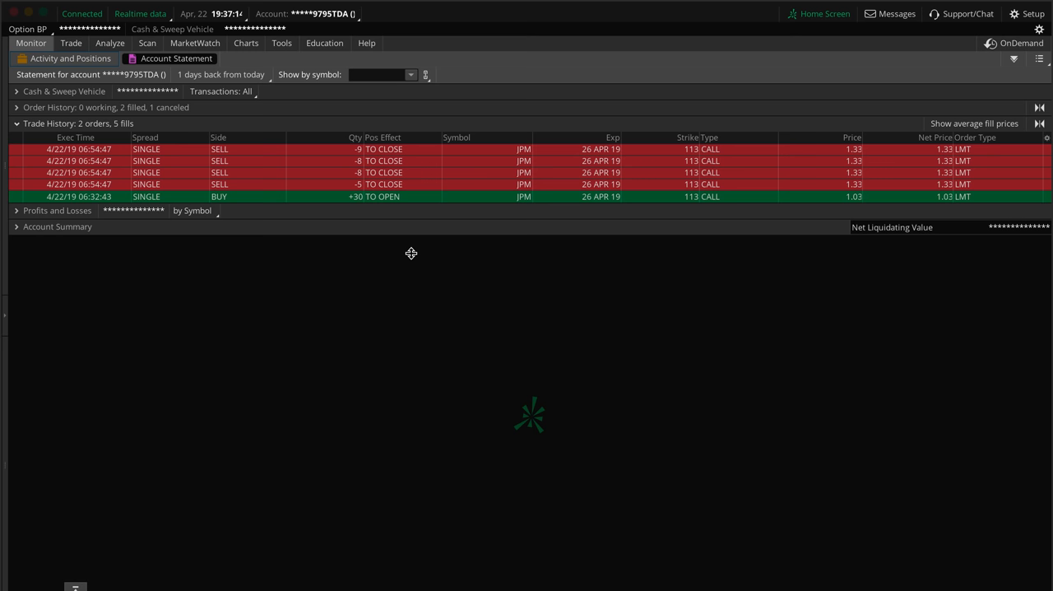
mouse_move(418, 248)
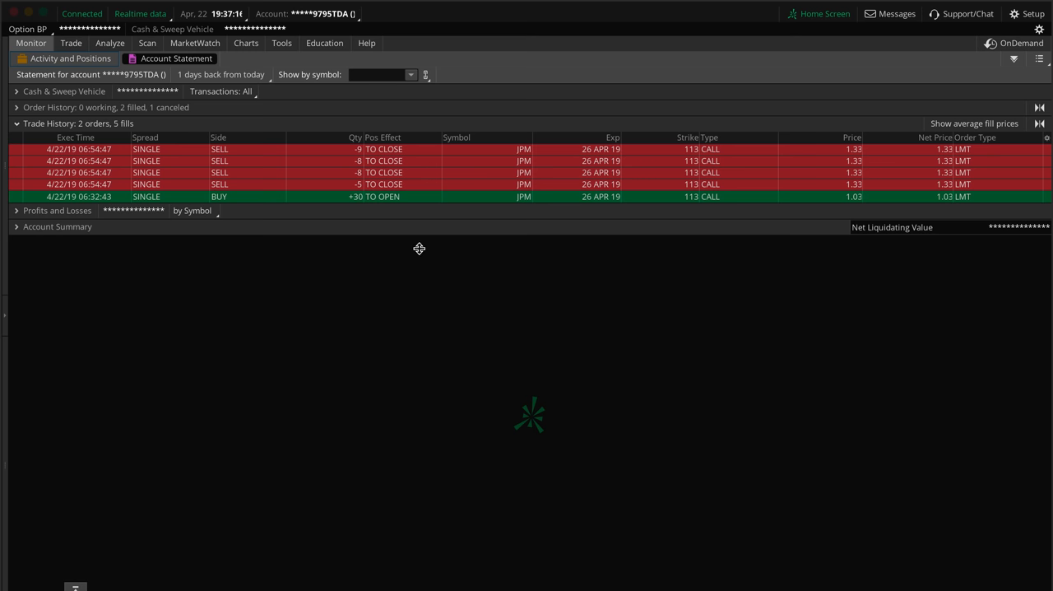
mouse_move(830, 286)
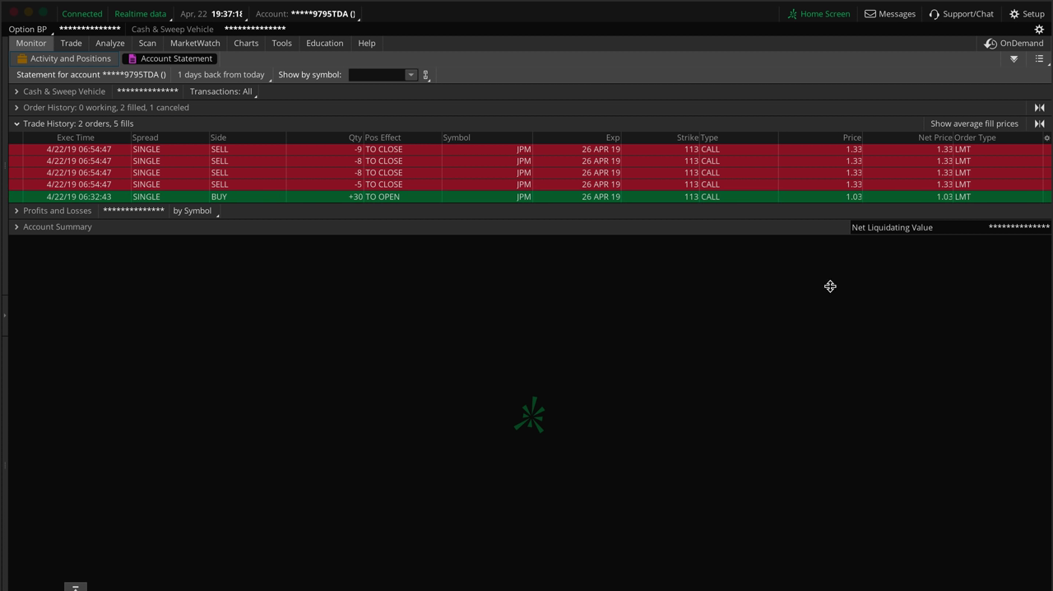
mouse_move(783, 444)
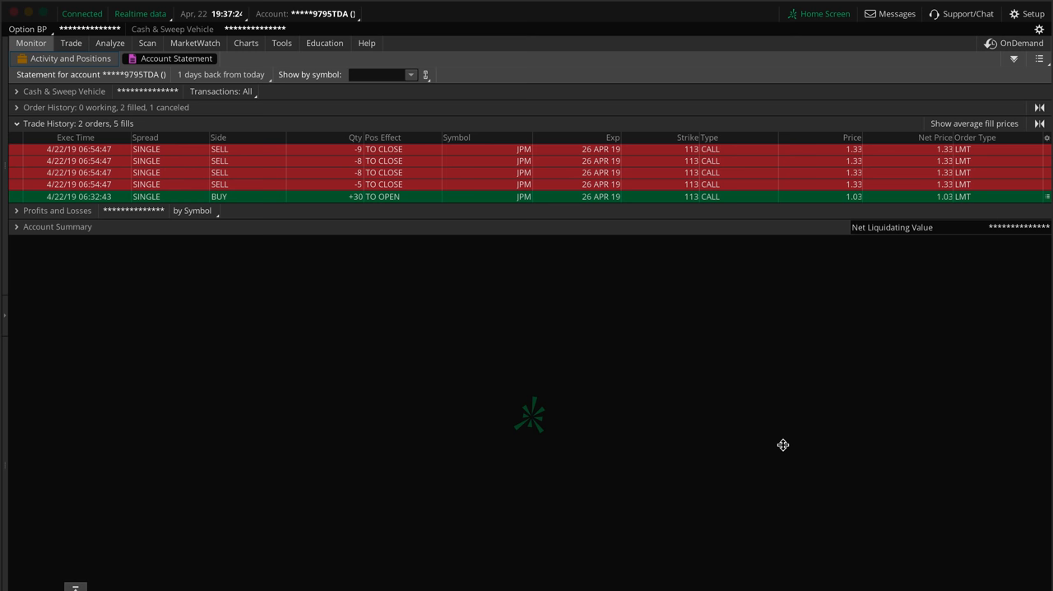
mouse_move(360, 245)
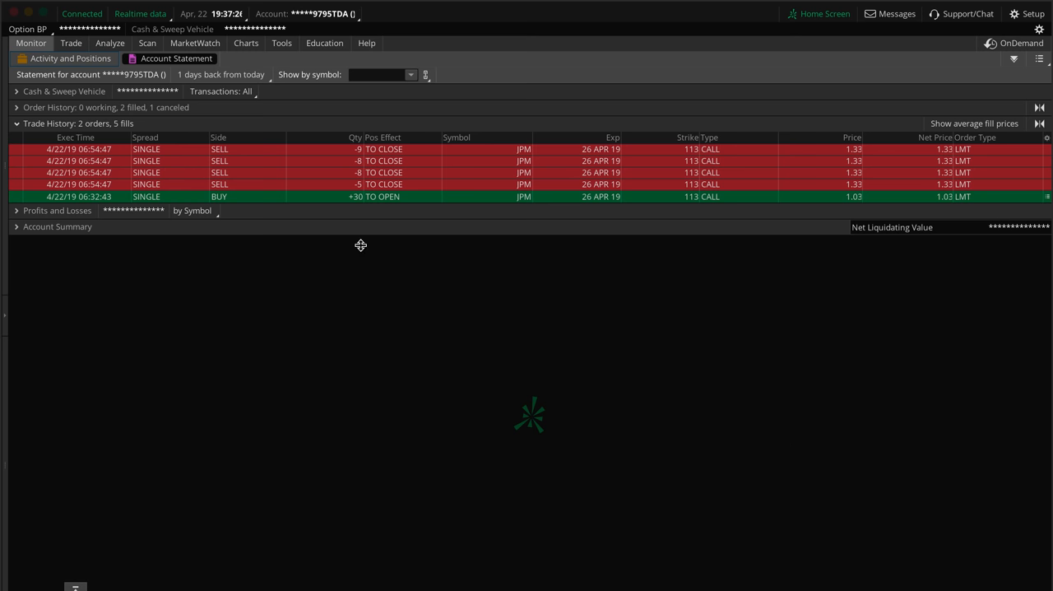
mouse_move(852, 204)
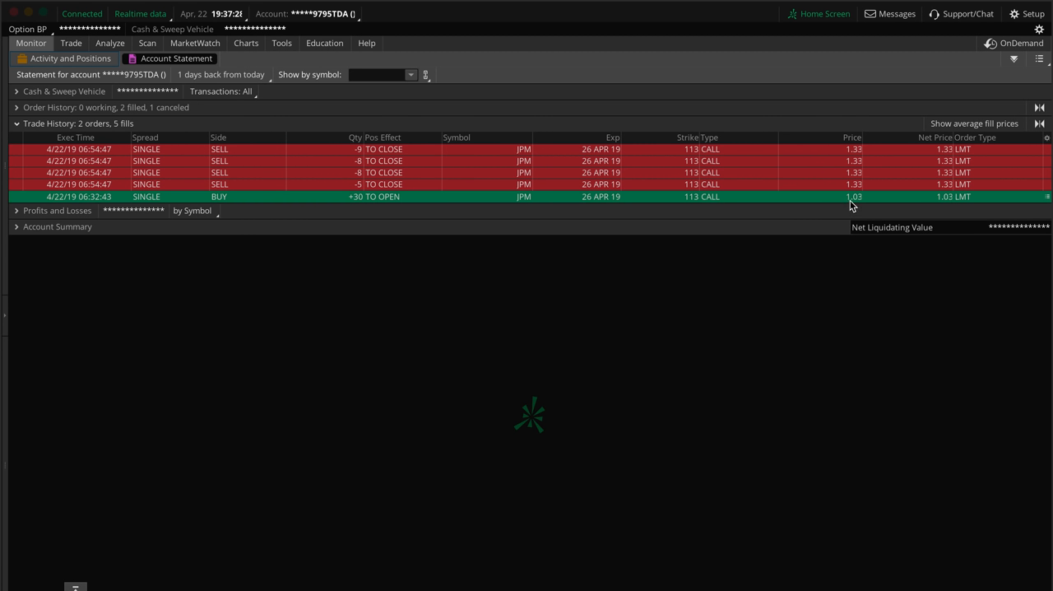
mouse_move(859, 316)
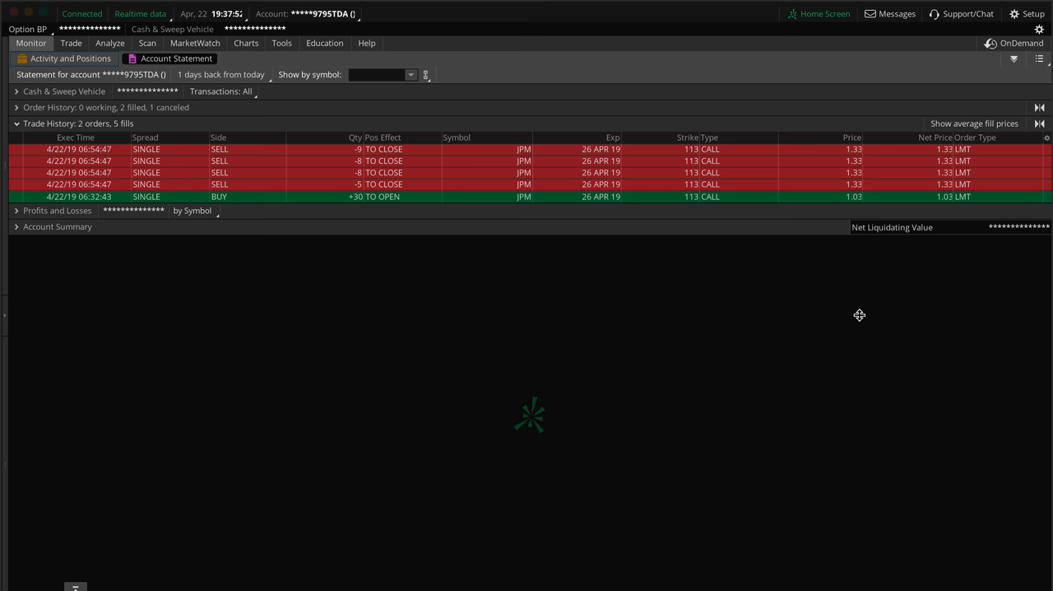
mouse_move(96, 166)
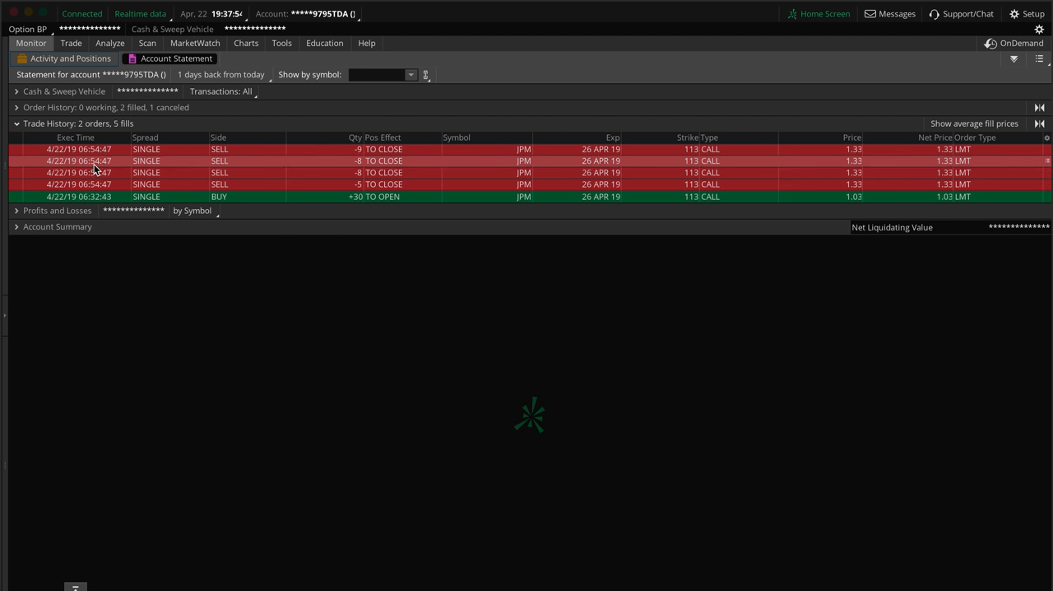
mouse_move(289, 425)
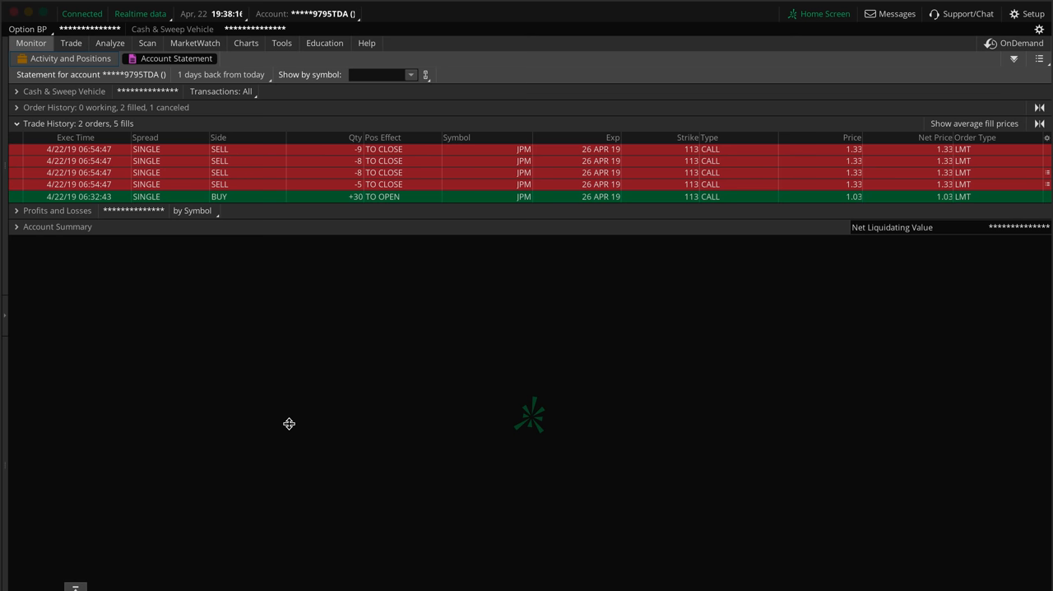
click(69, 43)
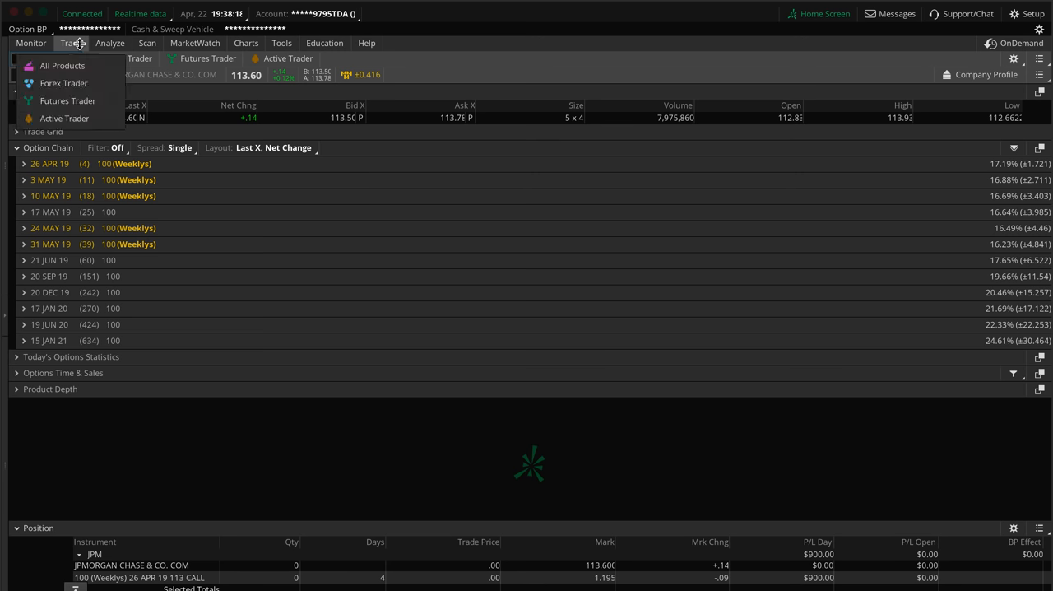
click(62, 66)
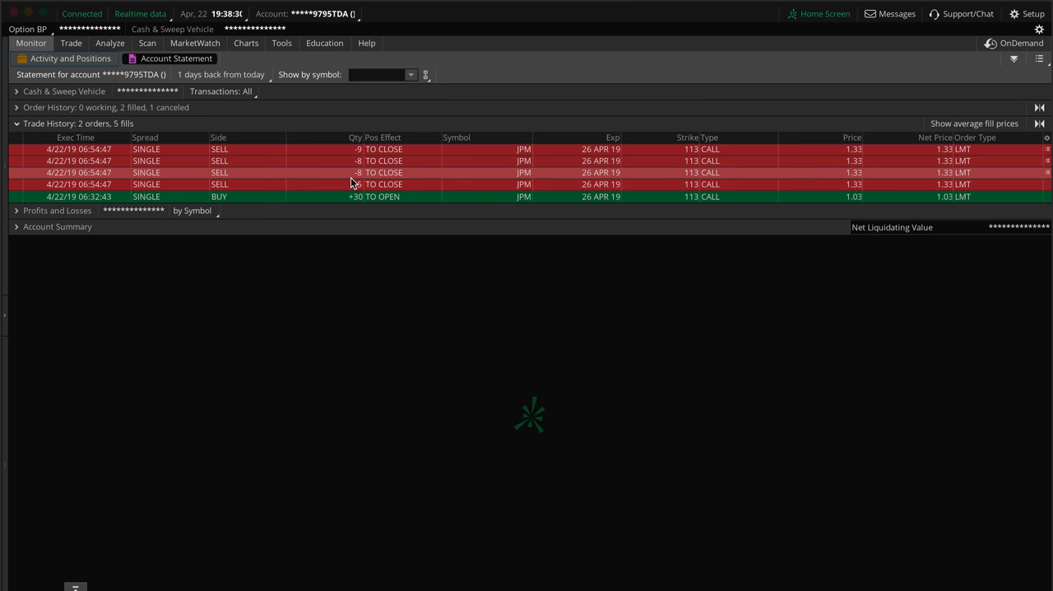
mouse_move(82, 196)
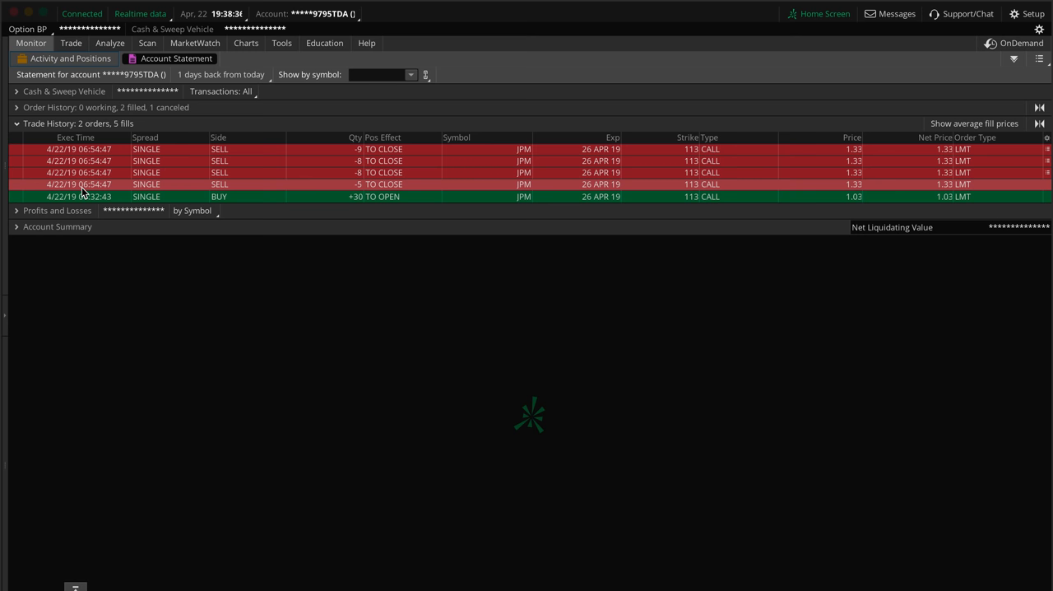
mouse_move(107, 171)
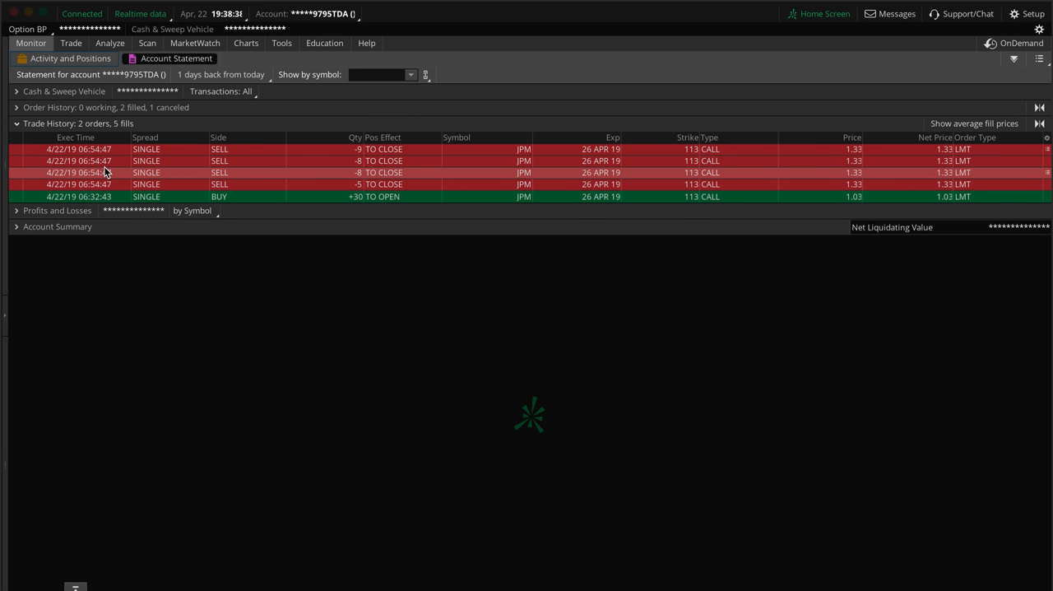
mouse_move(362, 183)
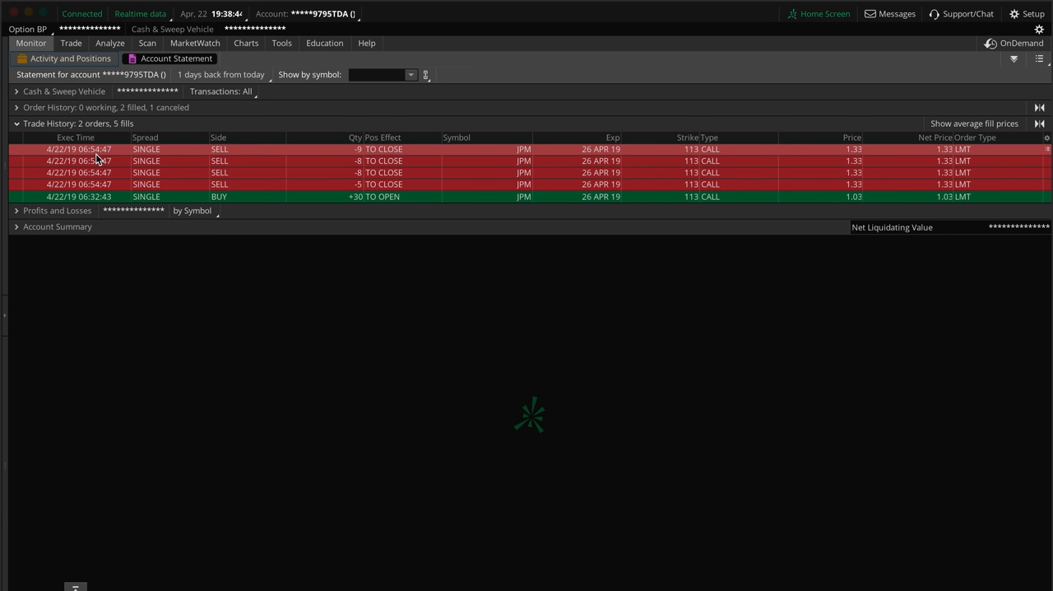
mouse_move(793, 234)
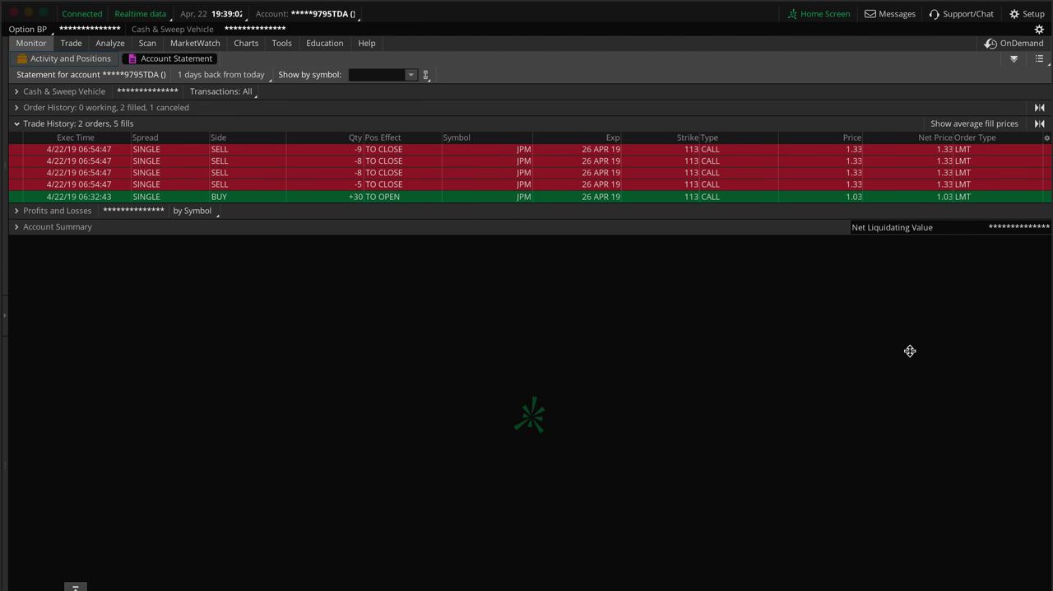
mouse_move(852, 188)
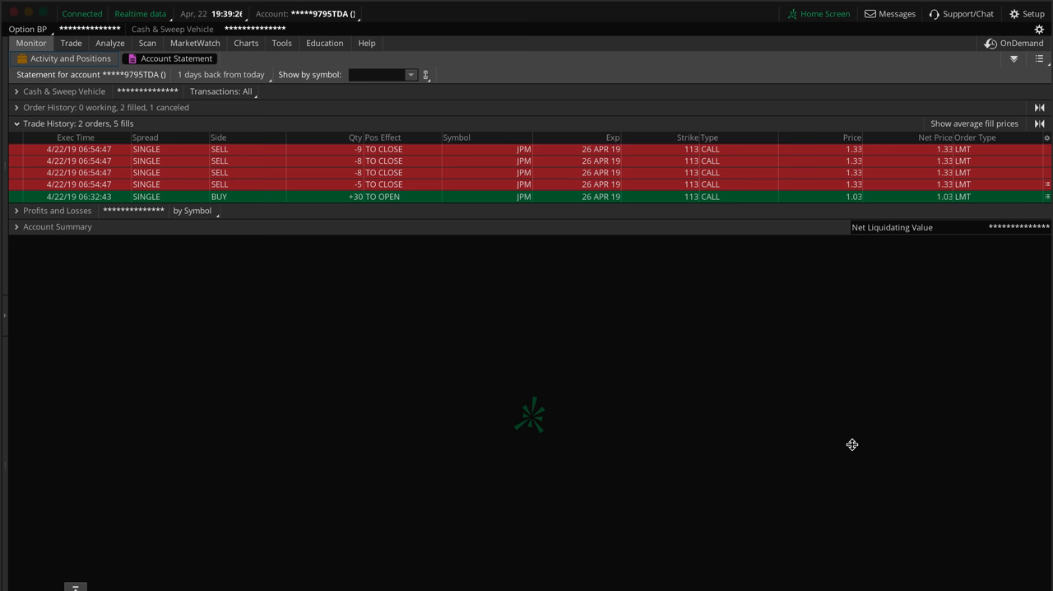
Show the four-chart grid for JPM, SPY, FB and /ES after a quick look at the JPM option chain.
click(246, 45)
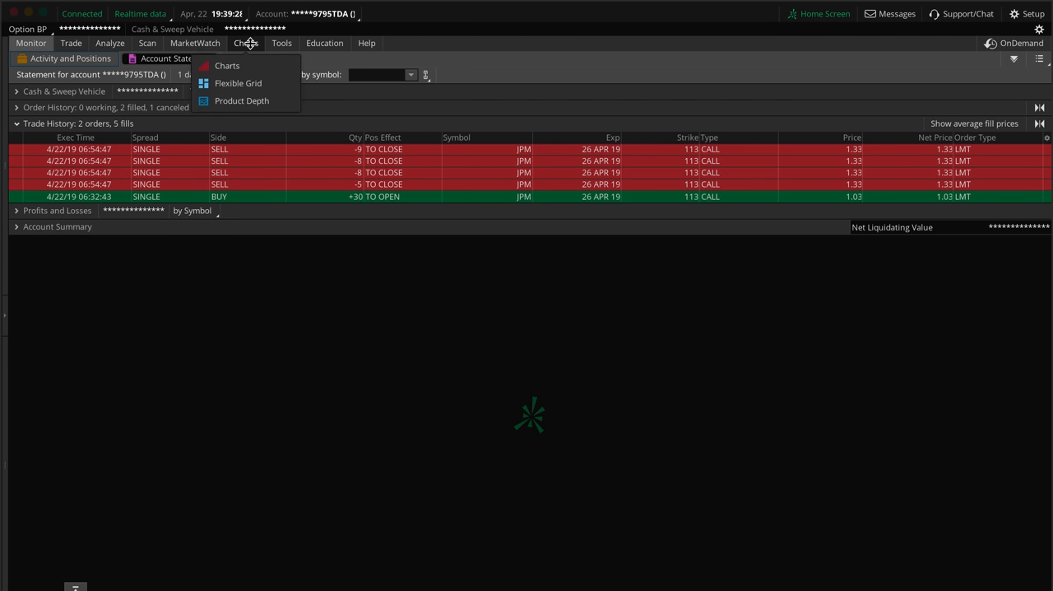
click(227, 66)
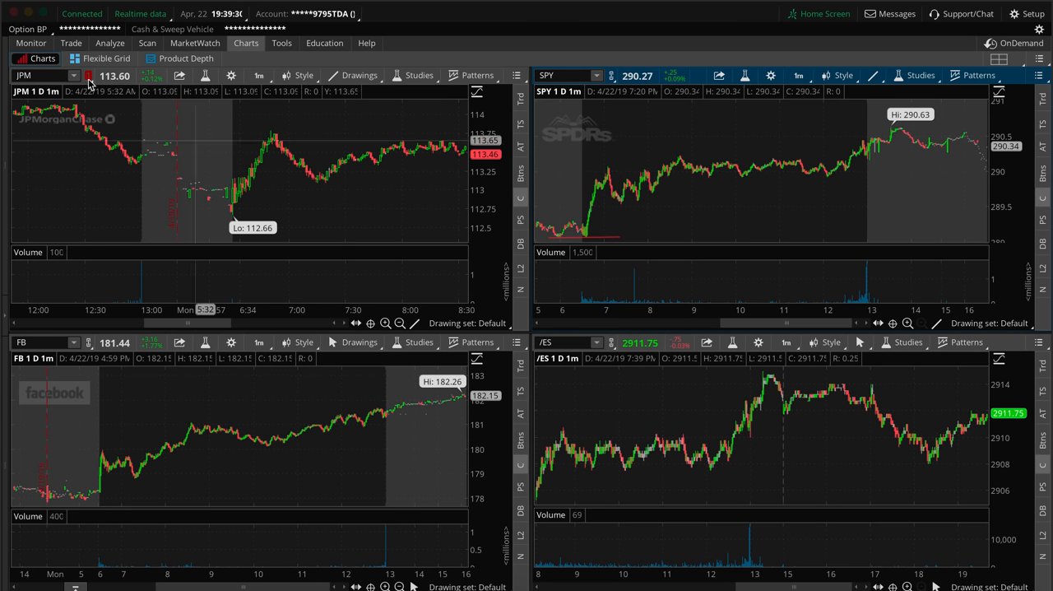
mouse_move(288, 248)
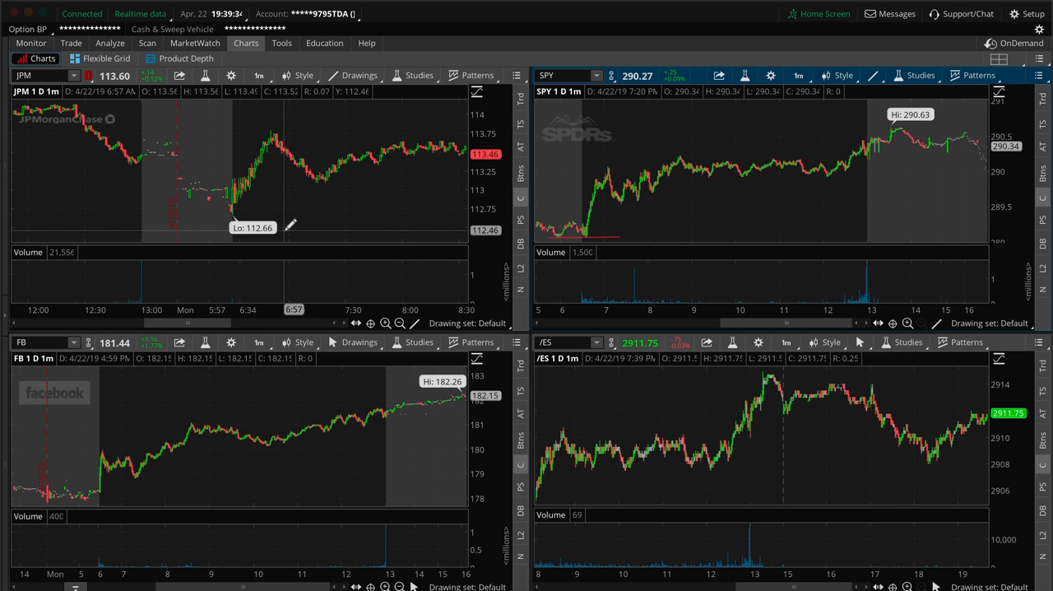
click(71, 43)
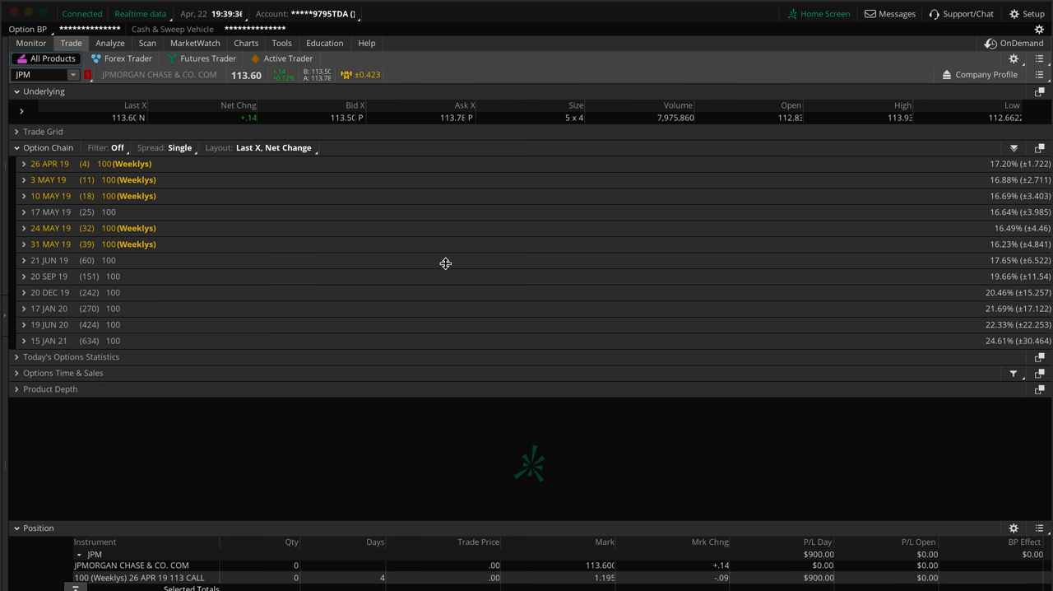
click(245, 43)
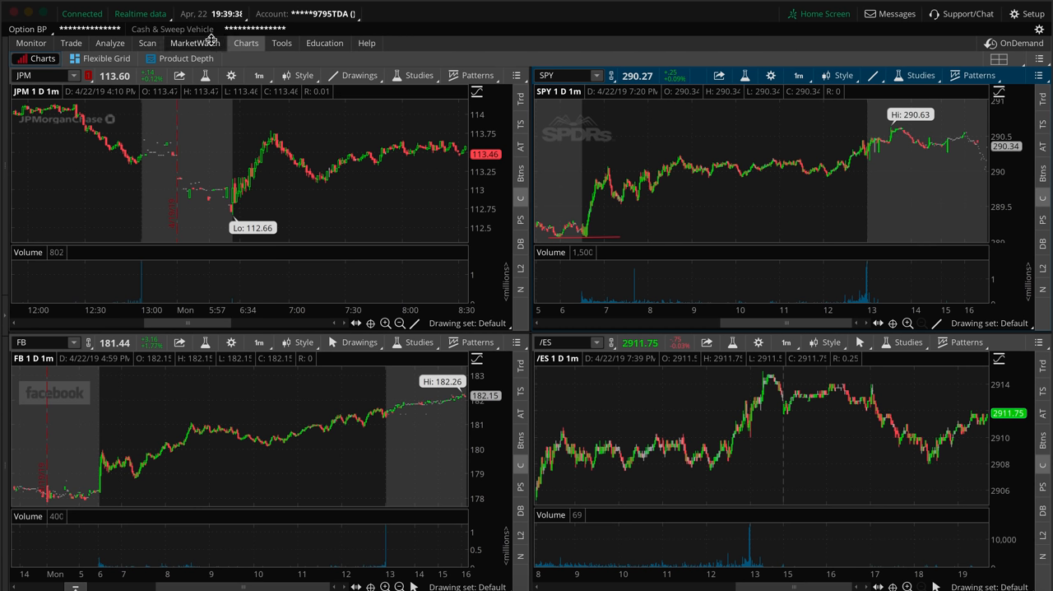
mouse_move(468, 277)
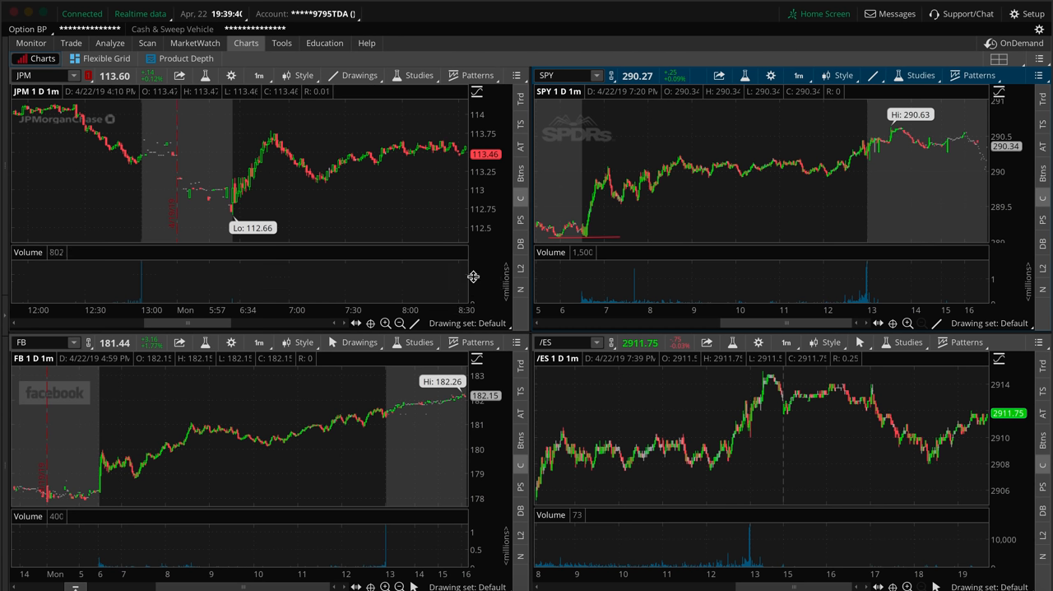
mouse_move(237, 155)
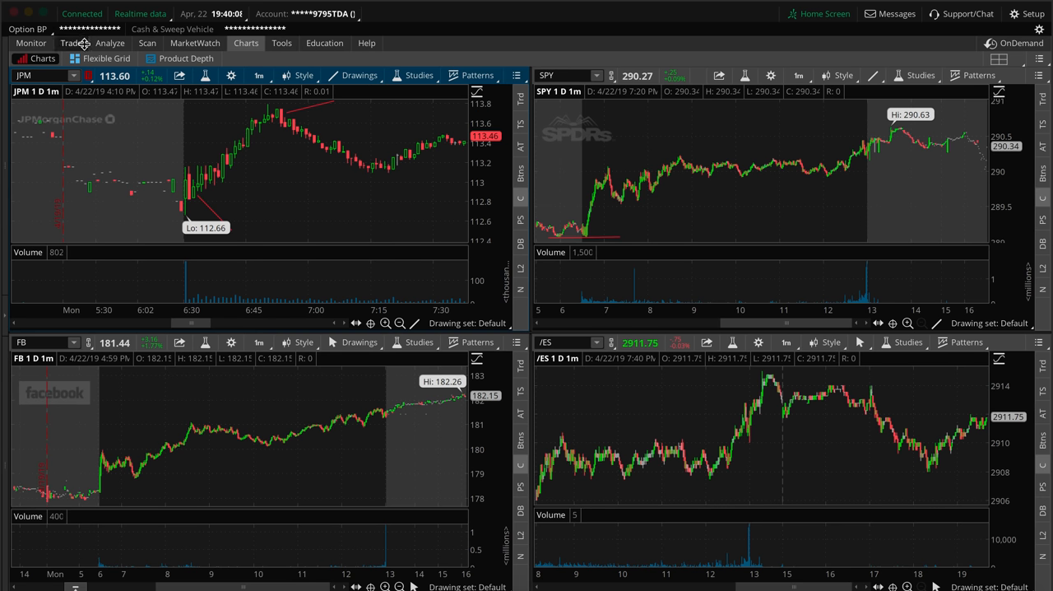
mouse_move(289, 214)
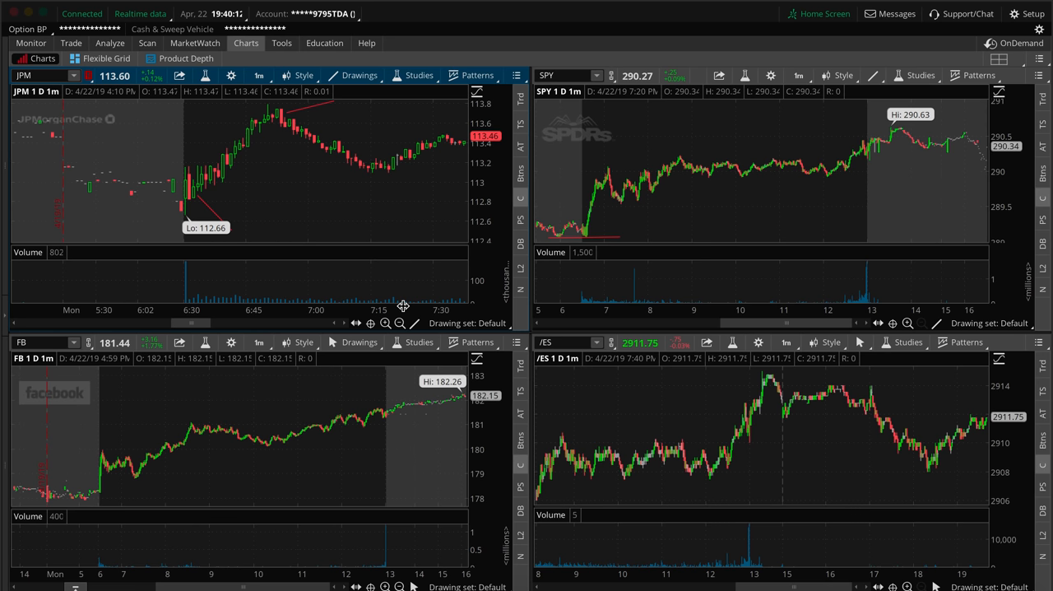
Review the JPM call fills in the trade history, then return to the charts grid.
click(33, 43)
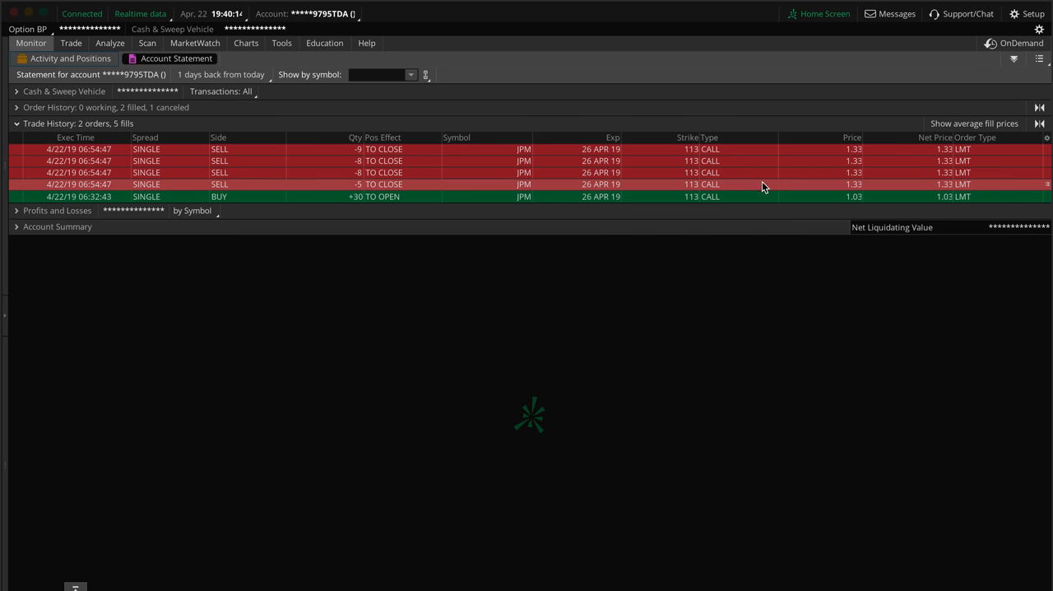
mouse_move(88, 161)
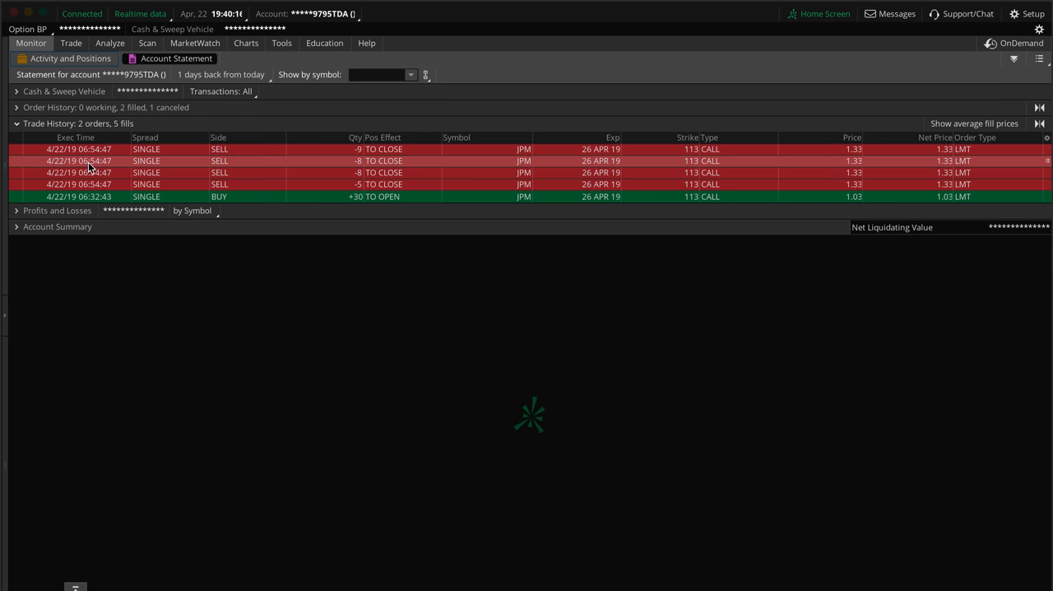
click(243, 43)
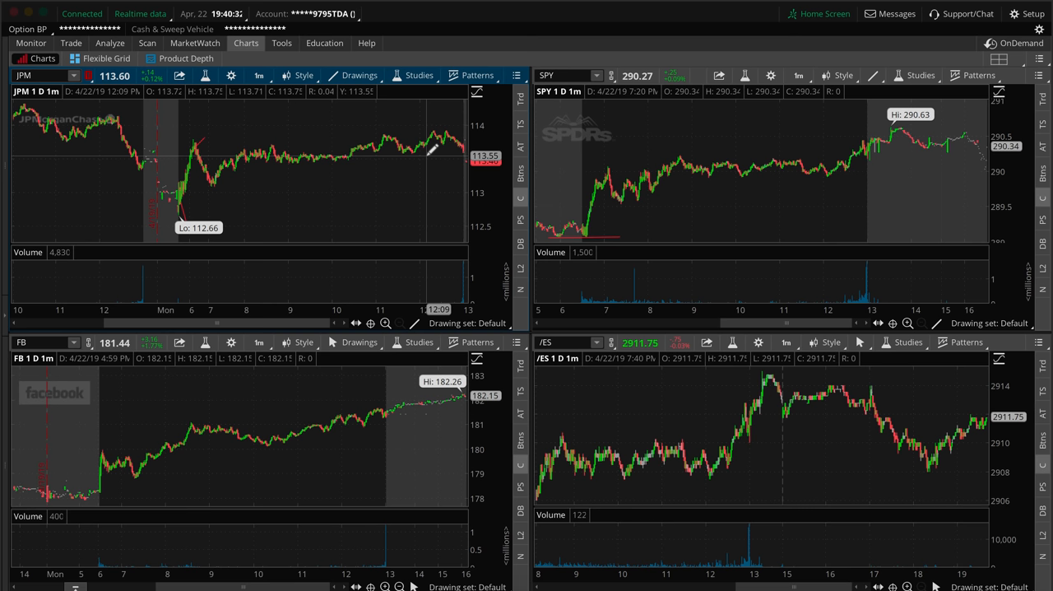
mouse_move(234, 195)
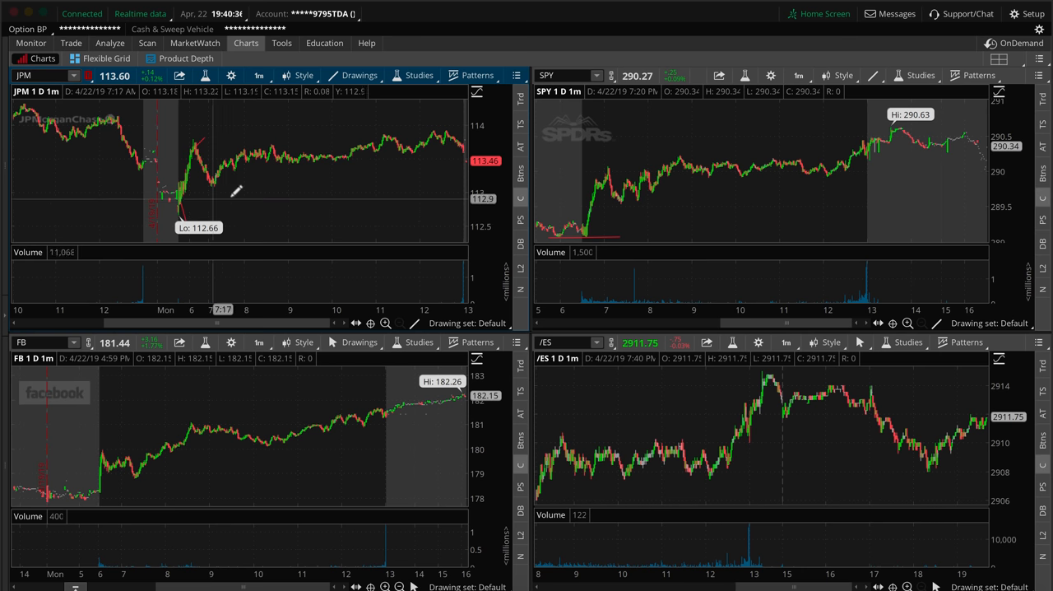
mouse_move(283, 224)
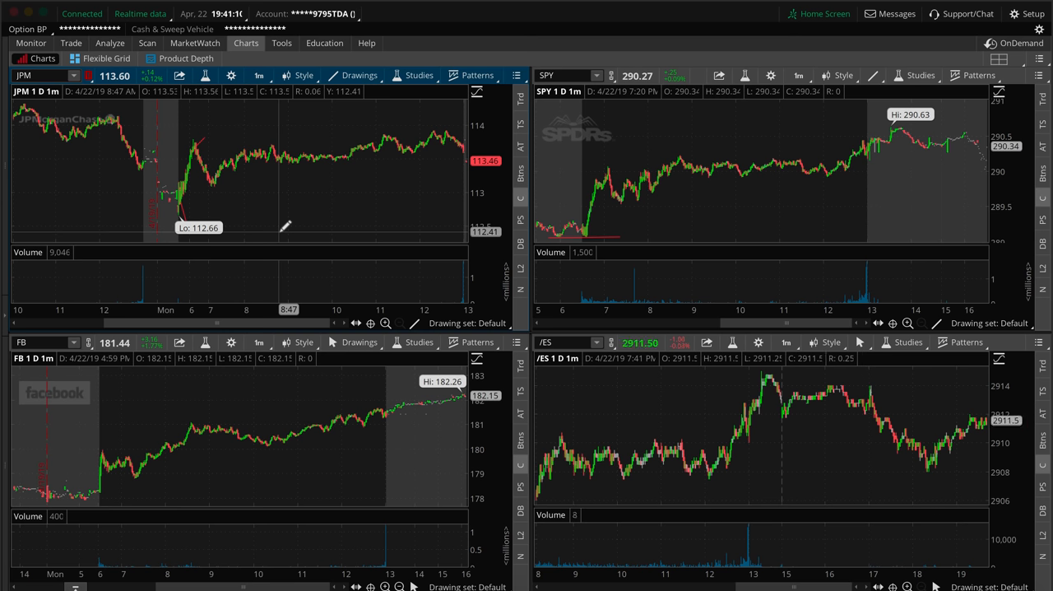
click(69, 43)
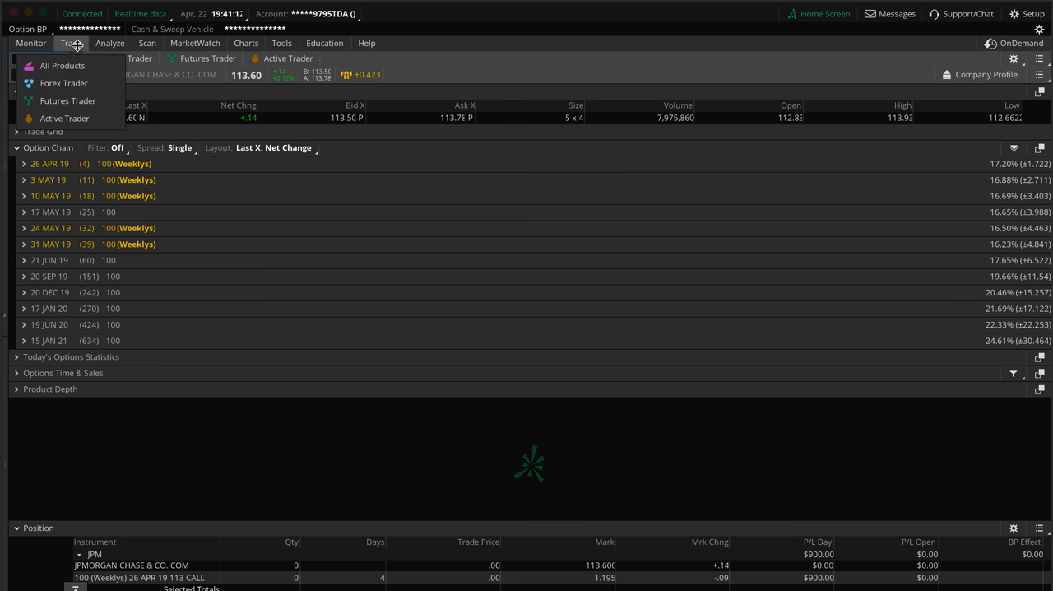
click(63, 66)
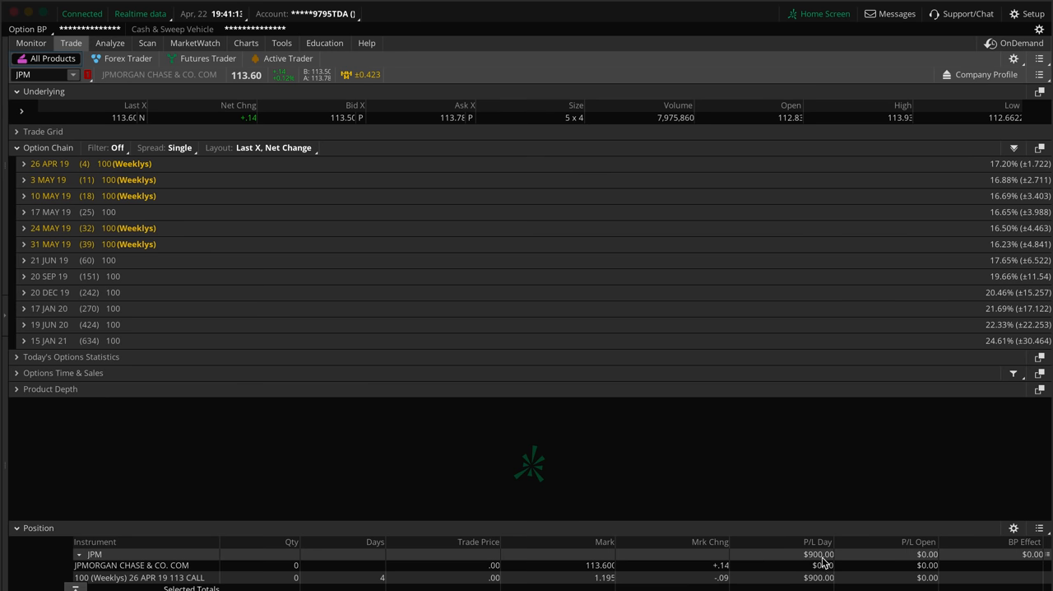
click(244, 43)
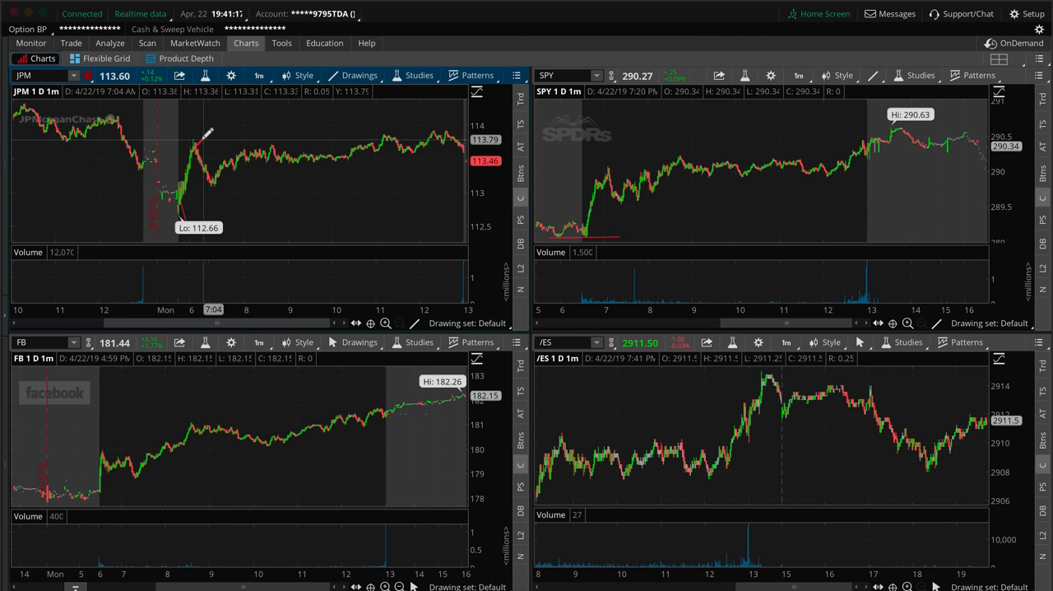
click(33, 43)
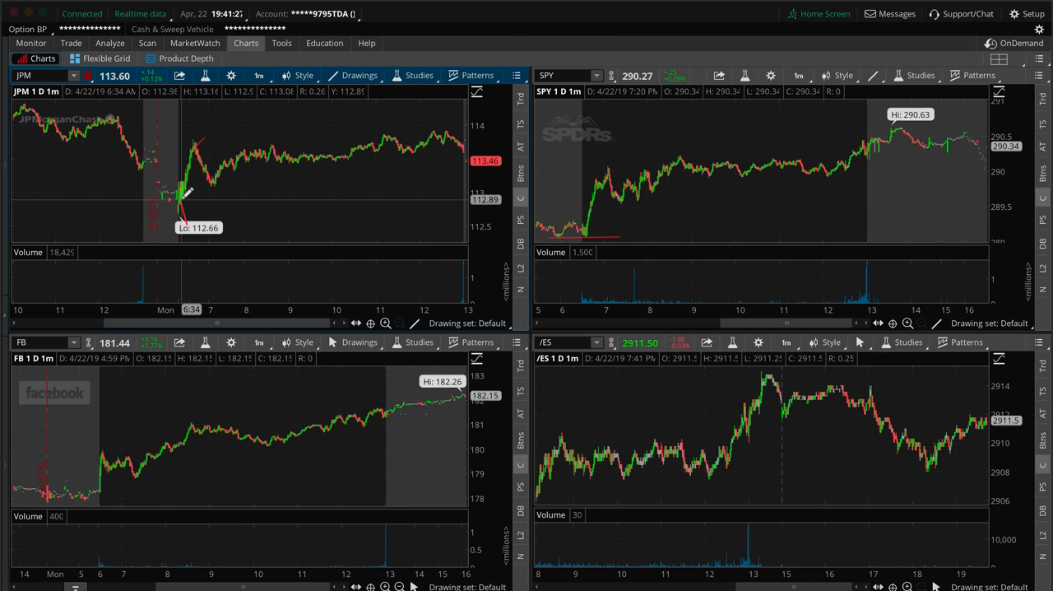
mouse_move(185, 194)
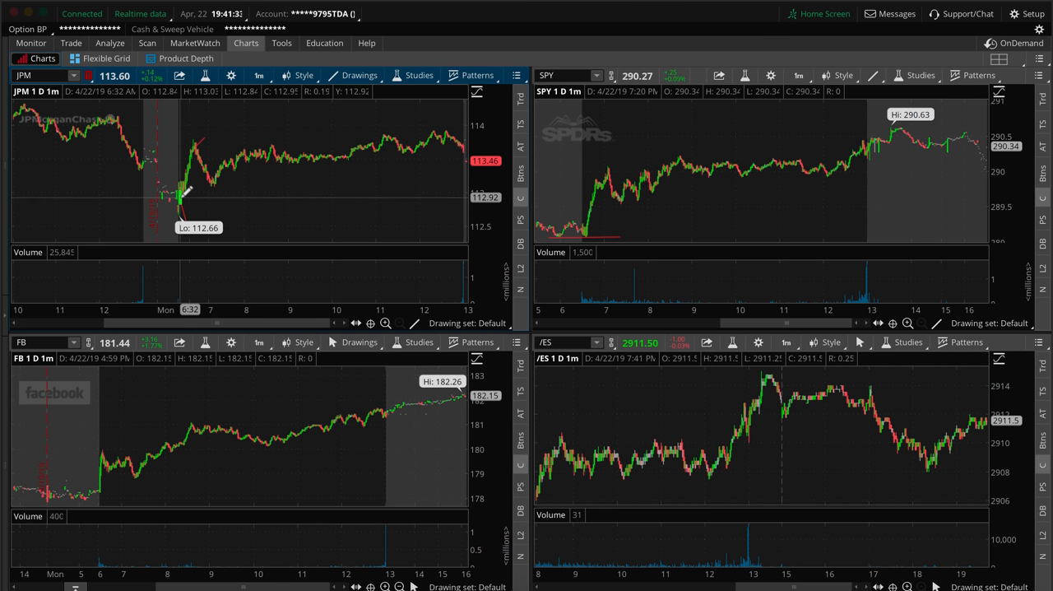
mouse_move(201, 161)
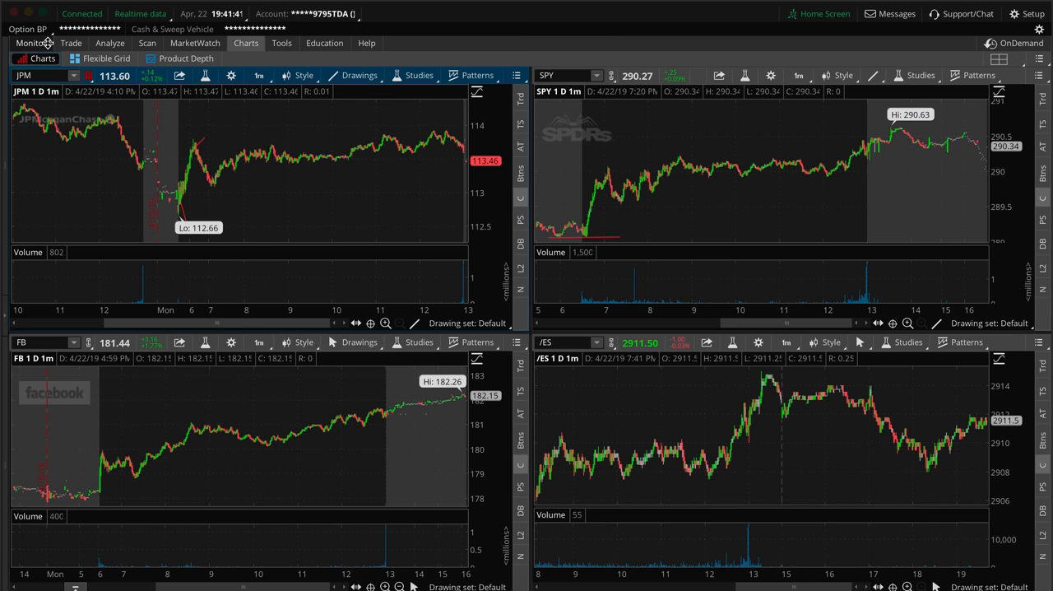
click(32, 43)
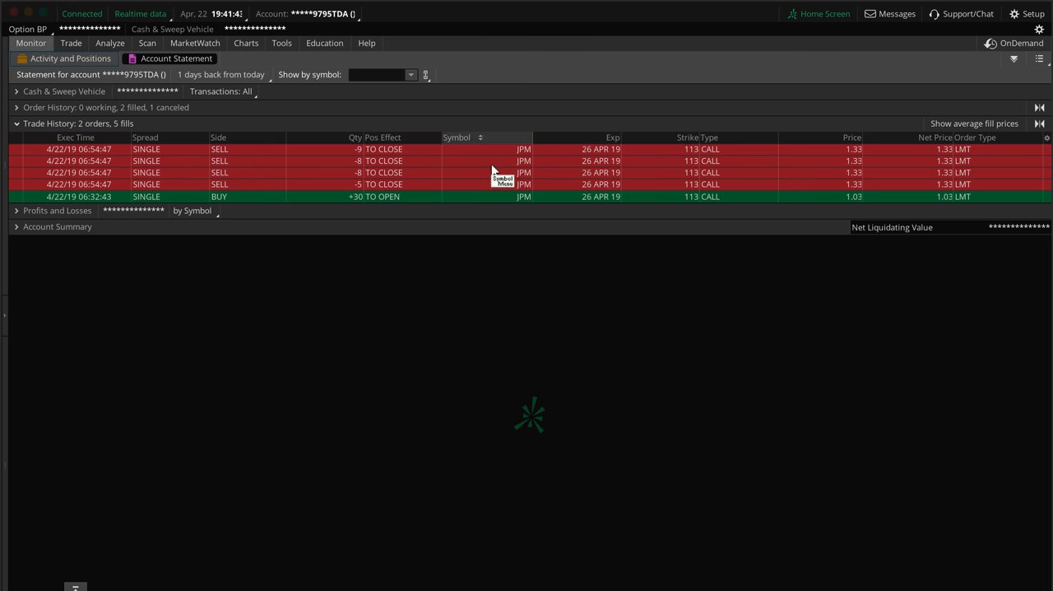
mouse_move(838, 207)
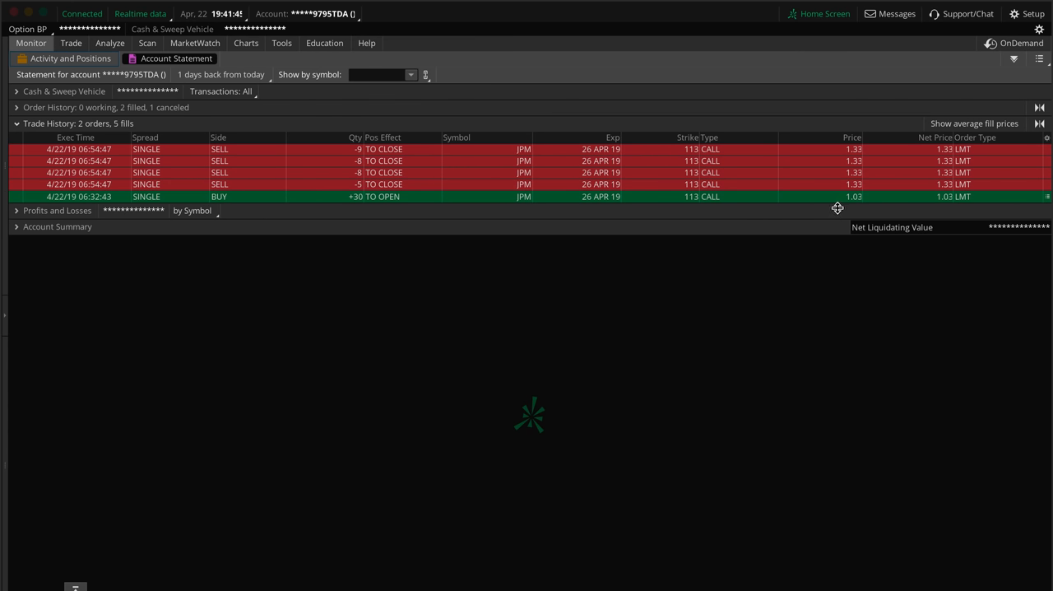
mouse_move(923, 428)
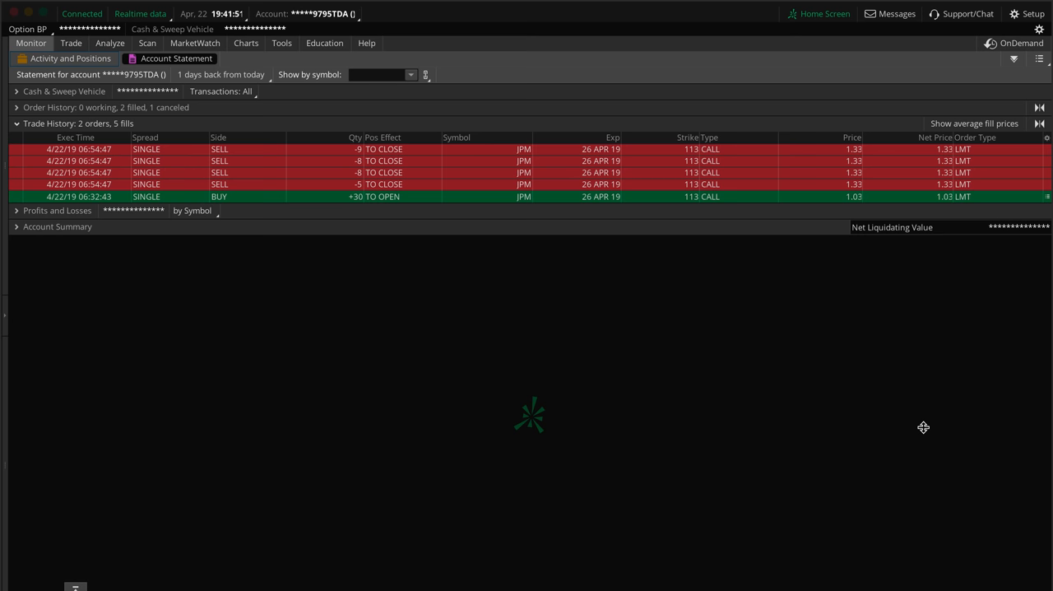
click(69, 42)
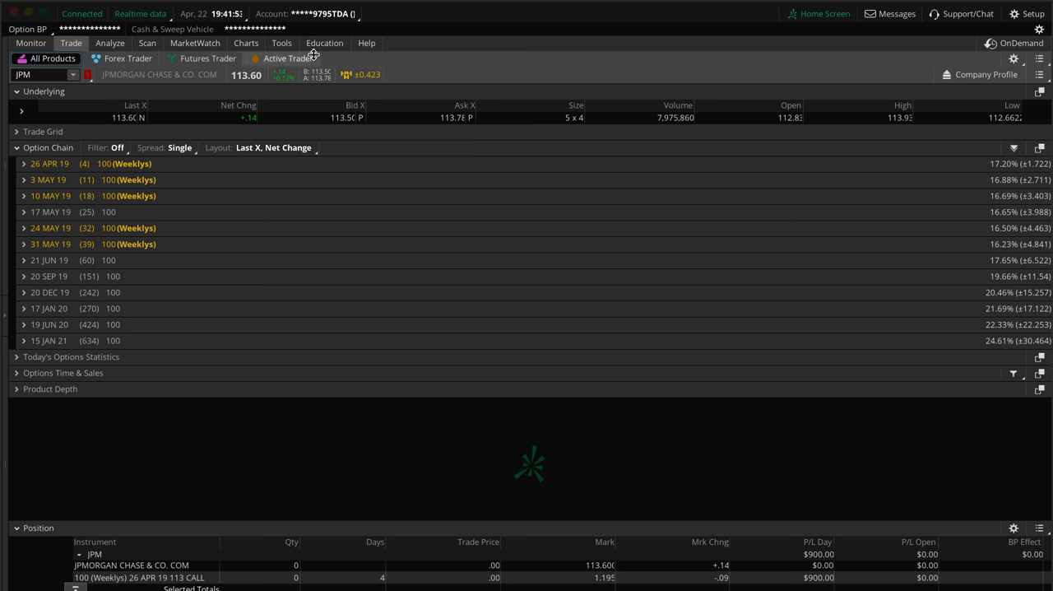
click(240, 43)
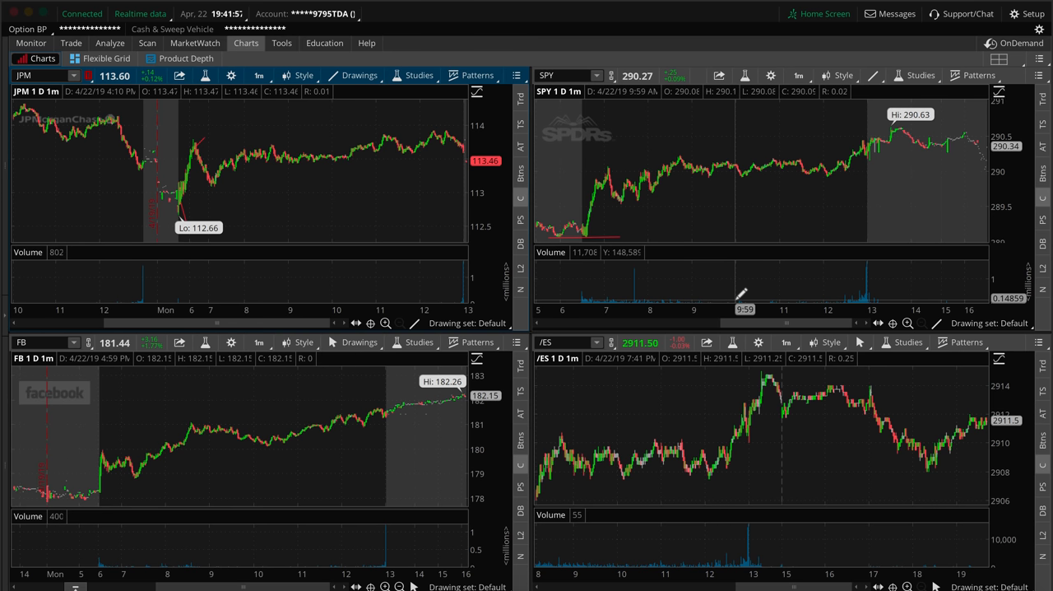
mouse_move(617, 156)
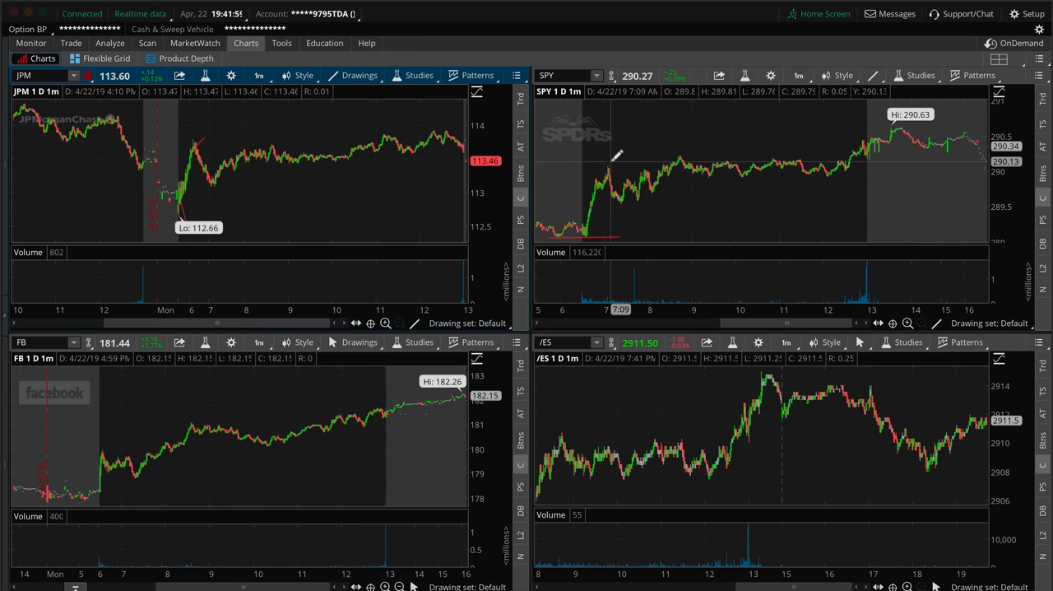